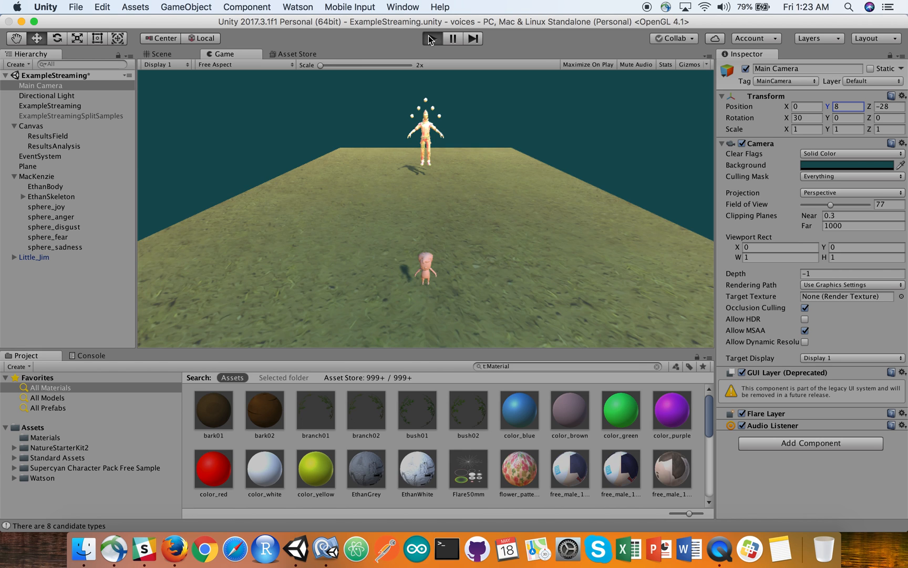
# - Run the ExampleStreaming scene in Play mode with the Watson speech-to-text stream active
pyautogui.click(433, 38)
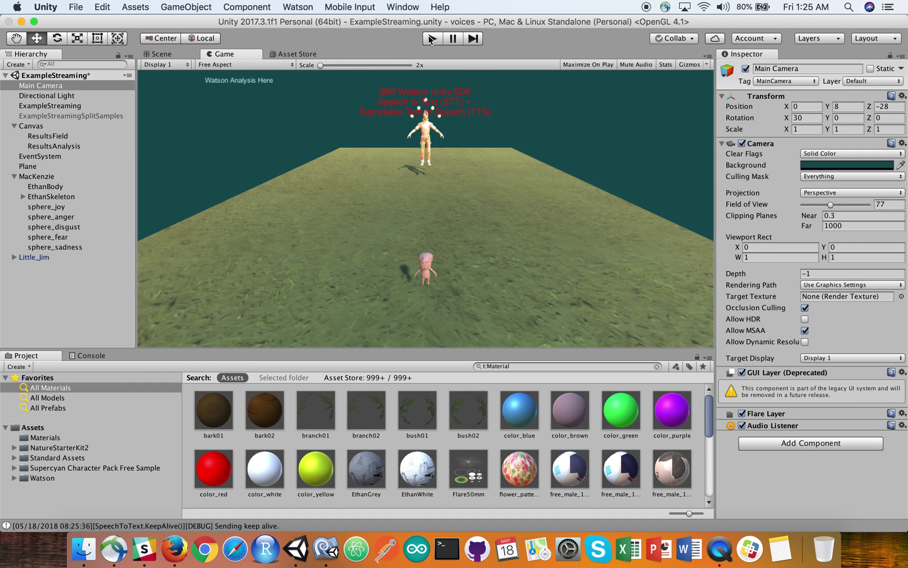
# - Switch to MonoDevelop and walk ExampleStreaming.cs from the TTS trigger phrases to OnRecognize's tone-analysis branch
pyautogui.press('Cmd+Tab')
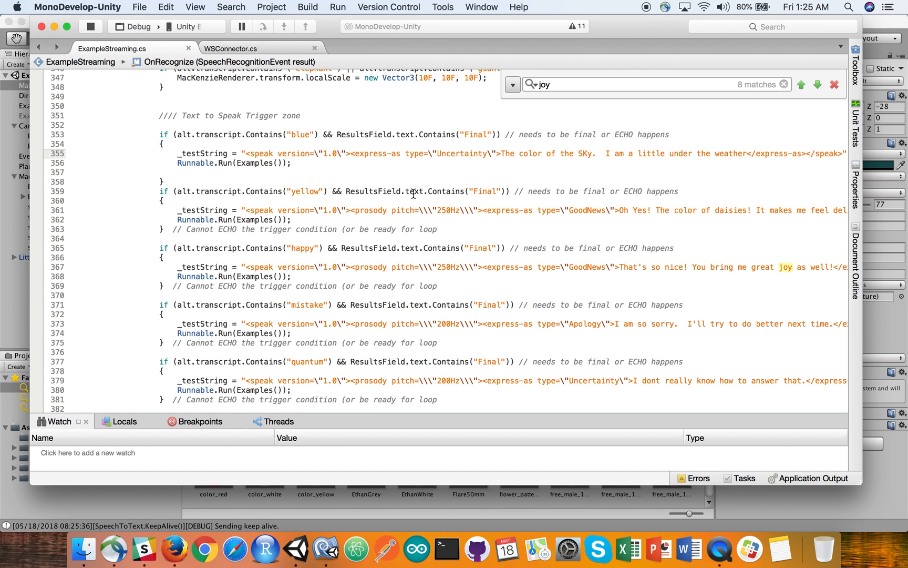
pyautogui.scroll(-3)
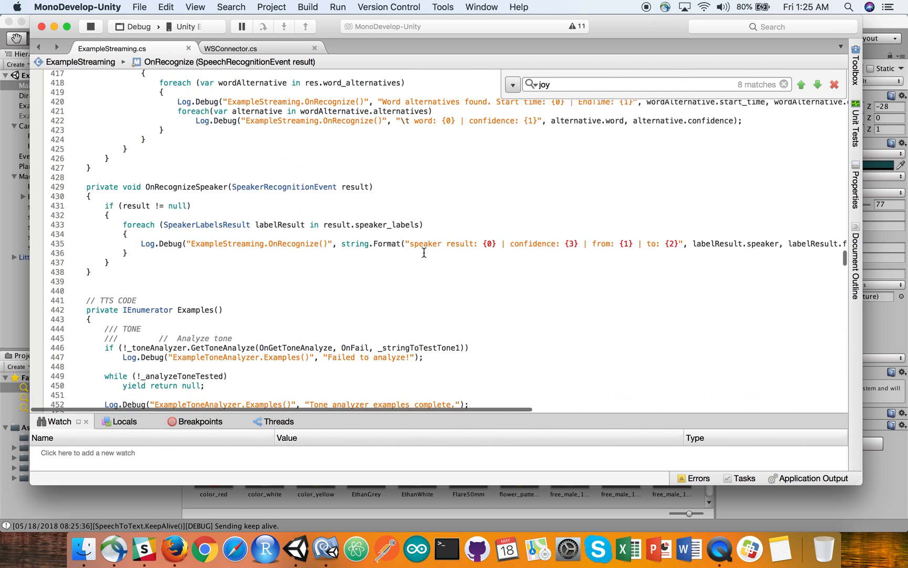
pyautogui.scroll(-3)
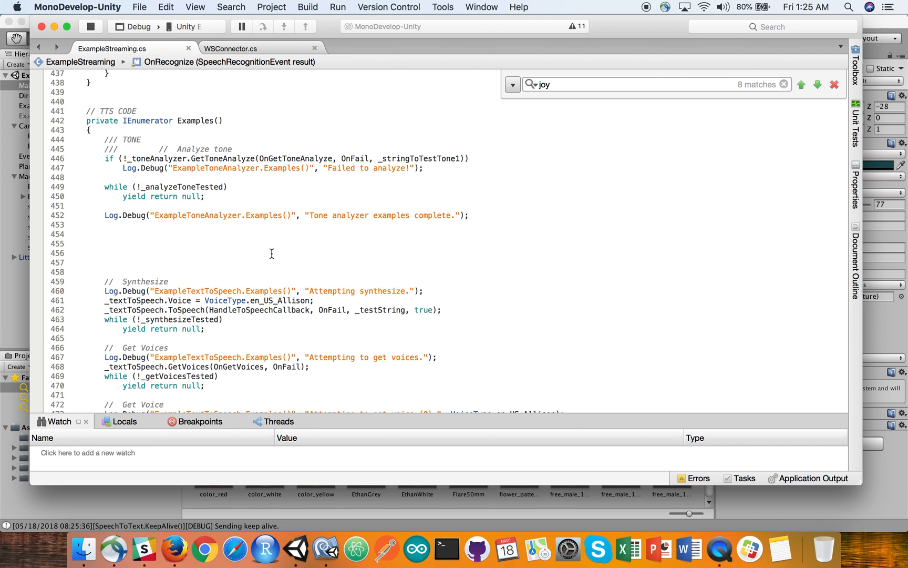
pyautogui.moveTo(90, 136); pyautogui.dragTo(107, 248)
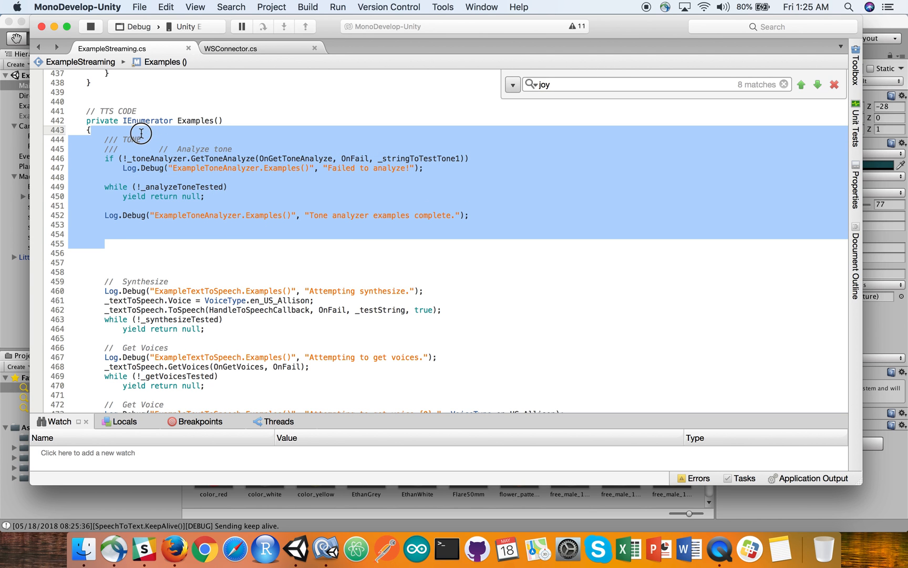
pyautogui.scroll(-3)
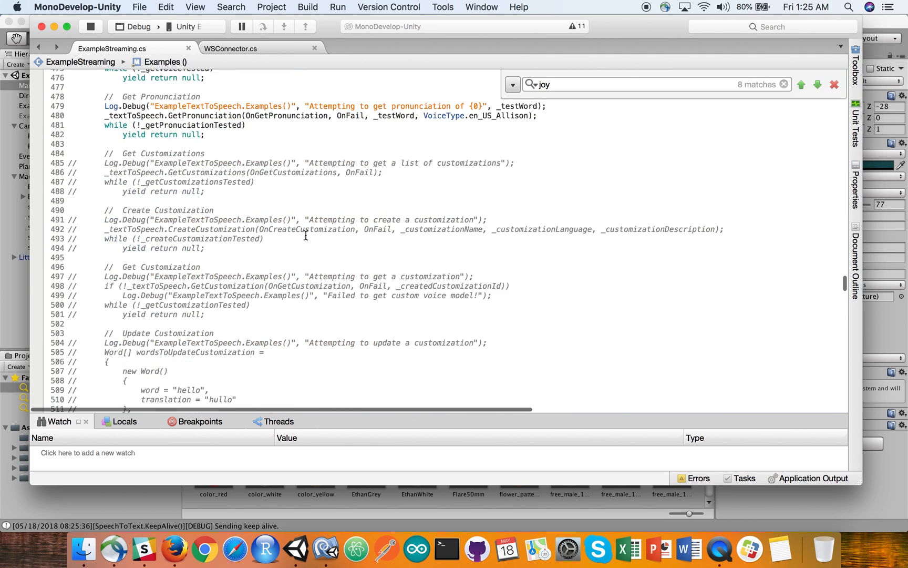
pyautogui.scroll(-3)
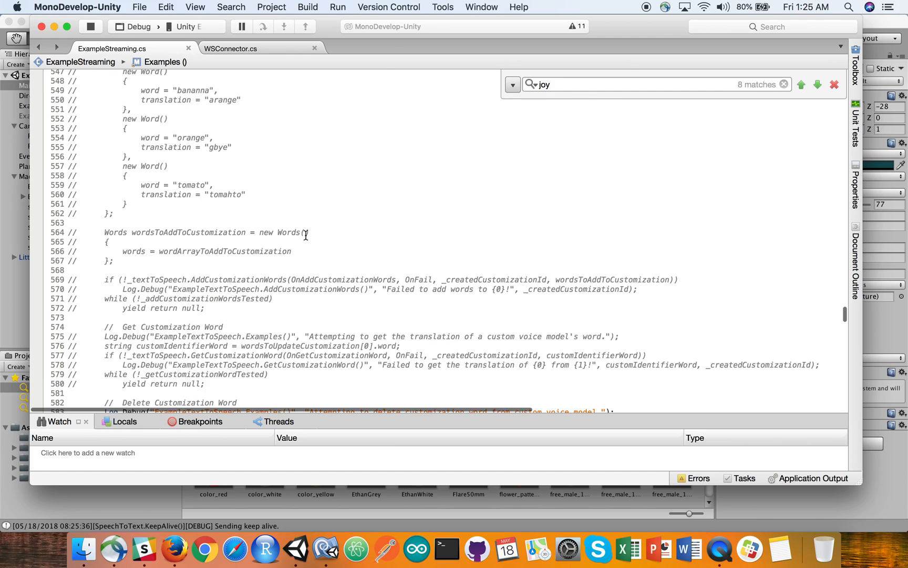
pyautogui.scroll(-3)
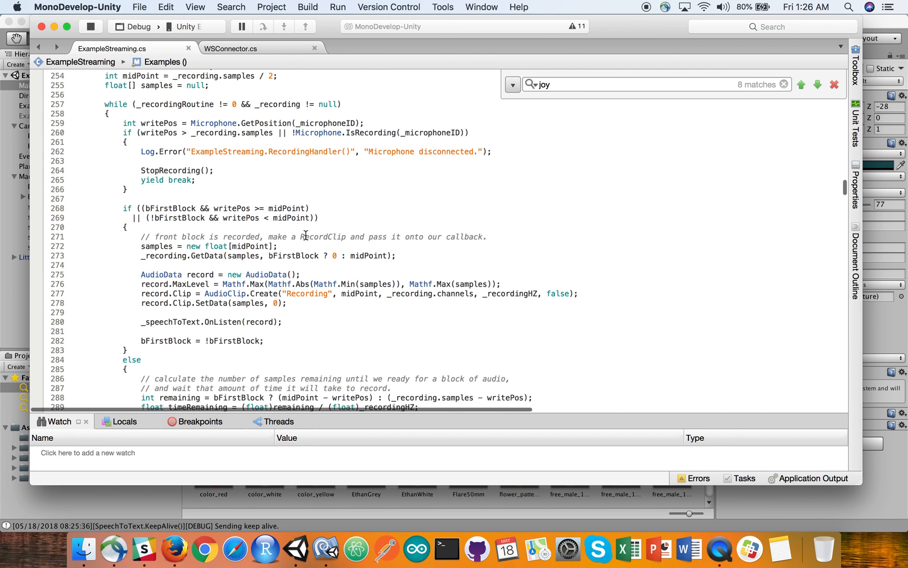
pyautogui.scroll(-3)
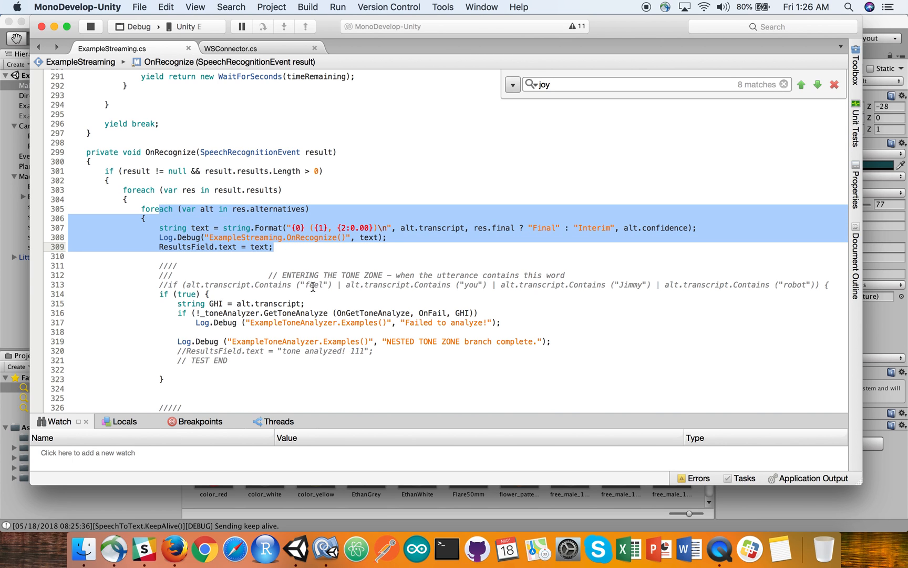
# - Highlight the reset block's avatar and five emotion-orb scale lines, then scroll toward elephant/giant
pyautogui.click(313, 289)
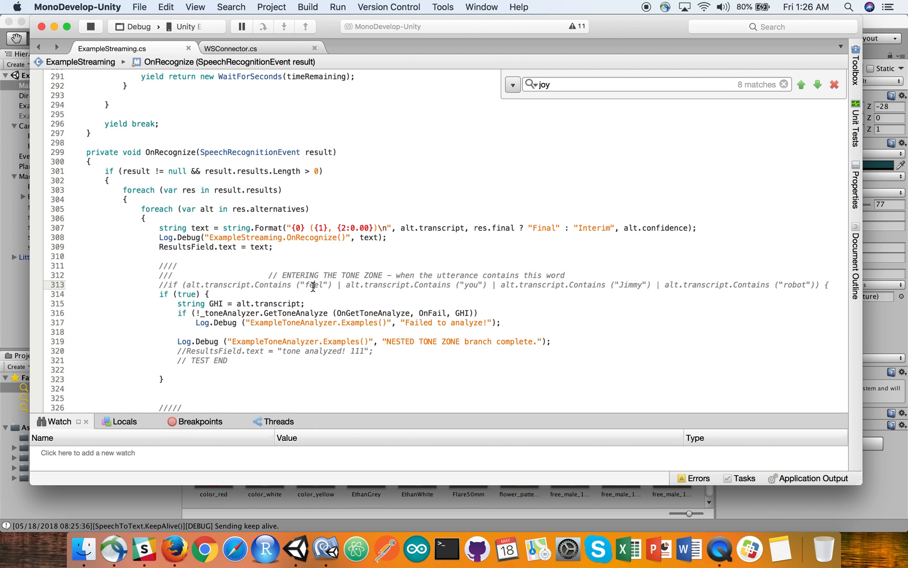
pyautogui.scroll(-3)
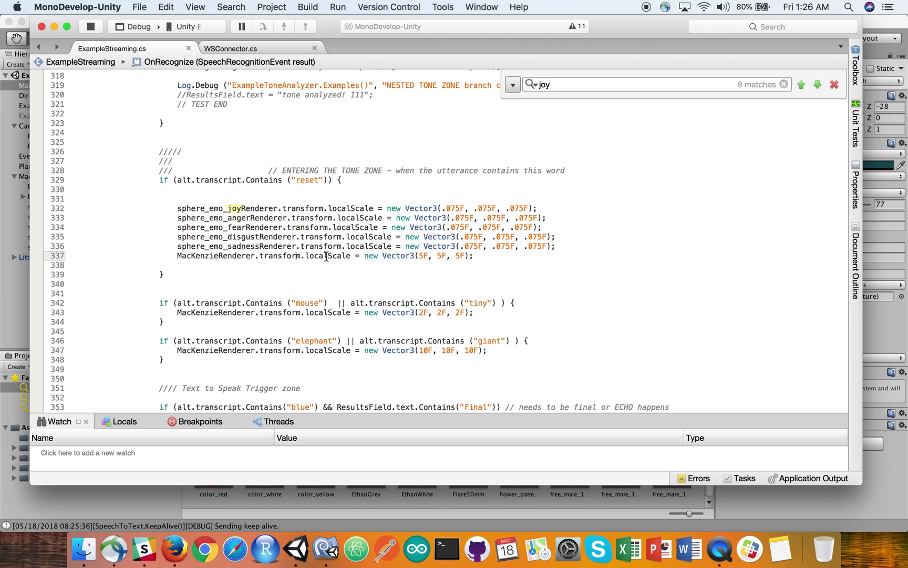
pyautogui.moveTo(178, 256); pyautogui.dragTo(347, 255)
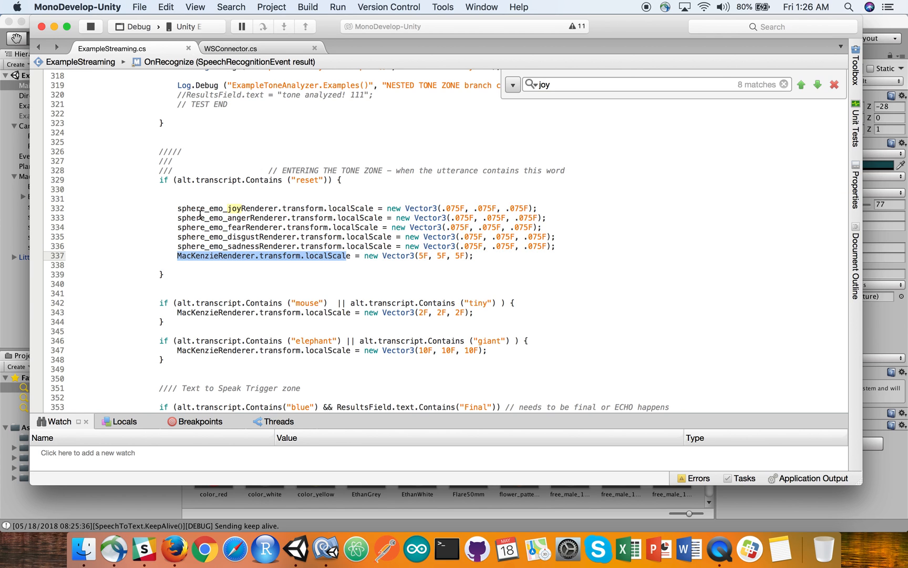
pyautogui.moveTo(177, 208); pyautogui.dragTo(582, 255)
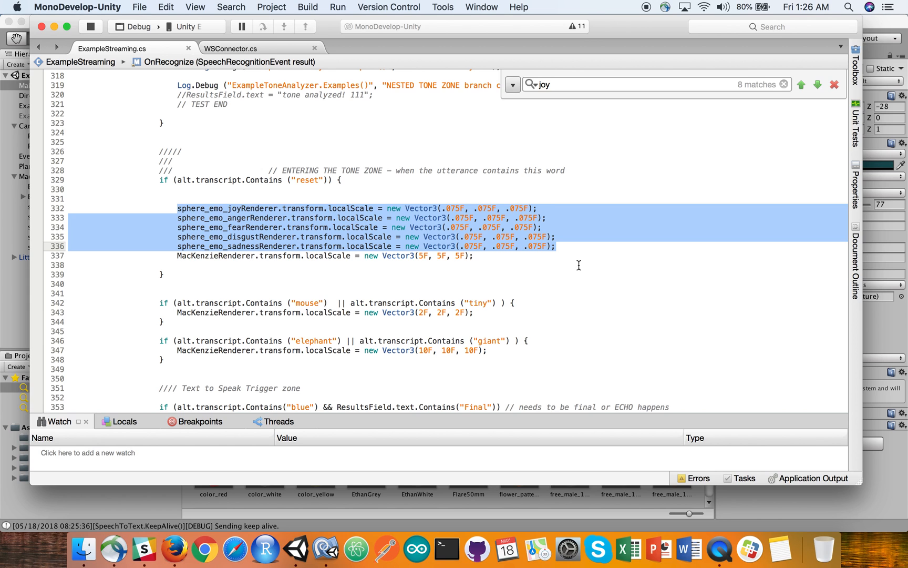
pyautogui.scroll(-3)
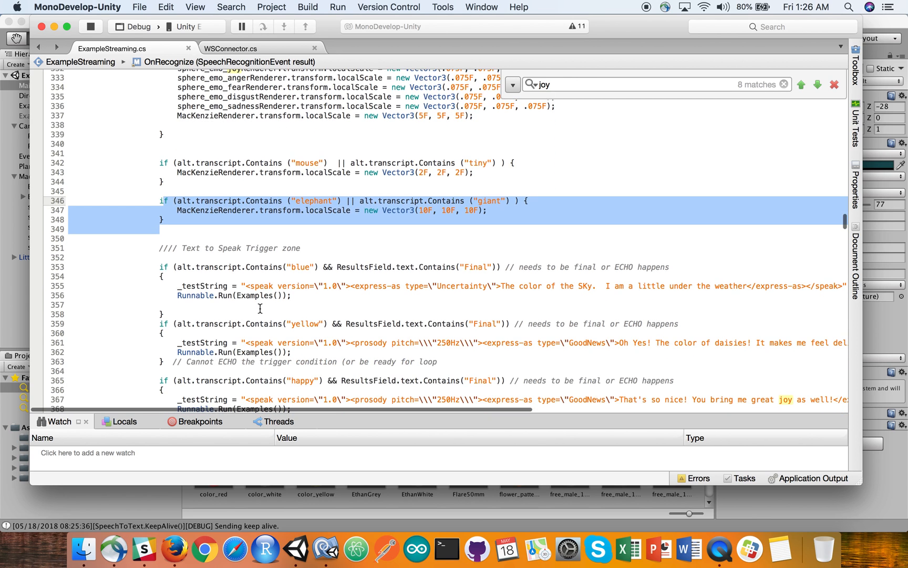
# - Highlight the 'yellow' trigger block and scroll right to read its daisy-colour SSML reply
pyautogui.scroll(-3)
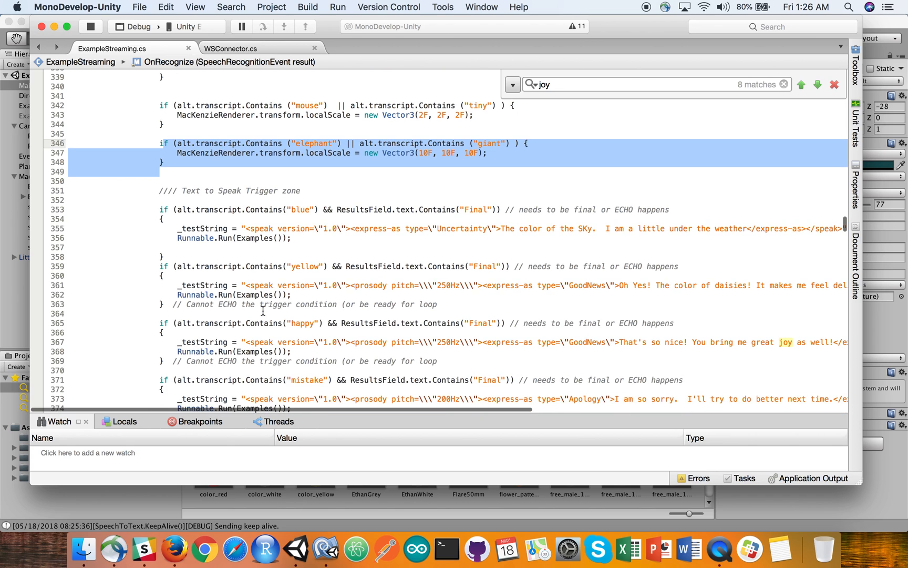
pyautogui.scroll(-3)
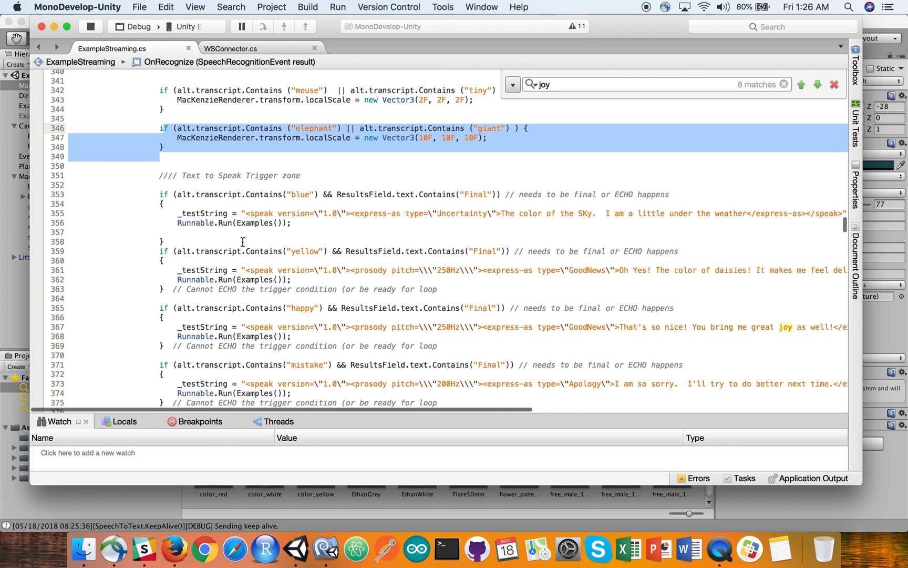
pyautogui.click(279, 225)
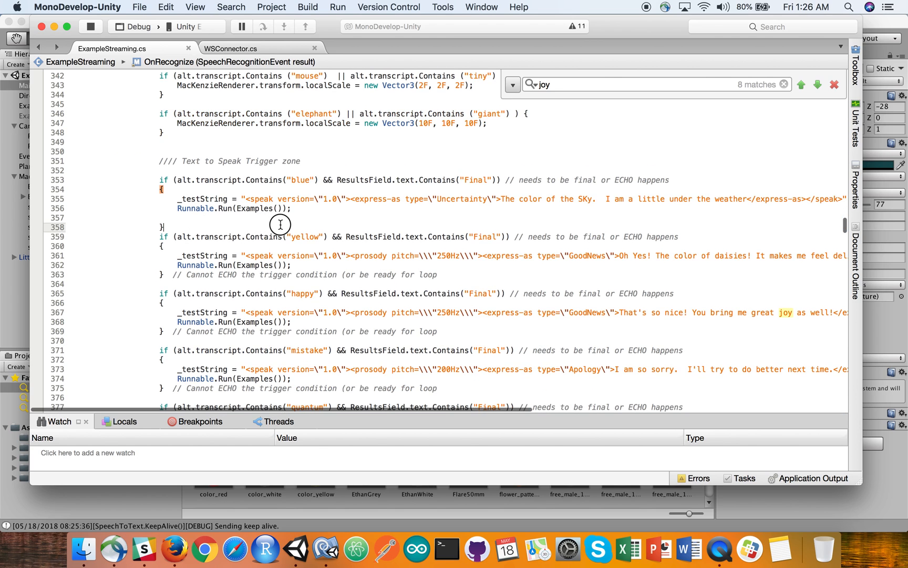
pyautogui.moveTo(163, 226); pyautogui.dragTo(427, 266)
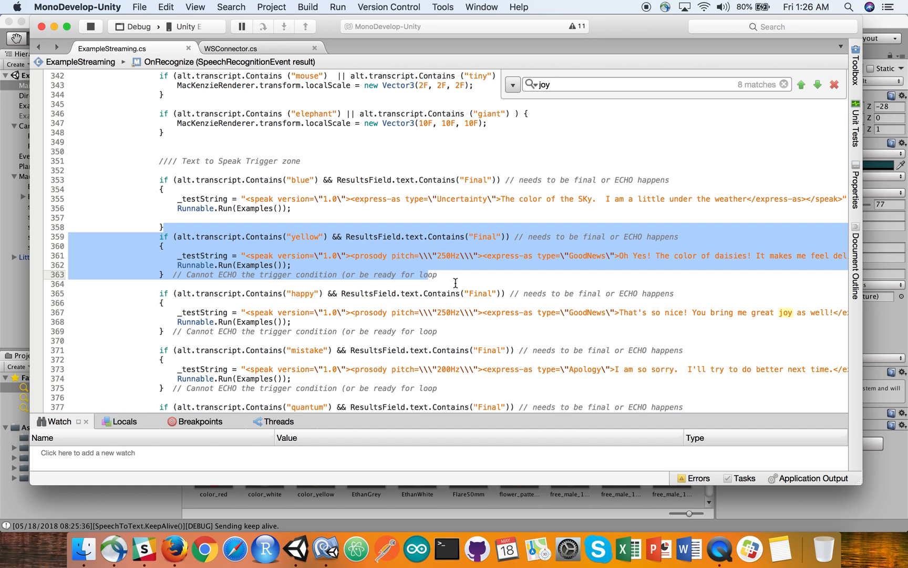
pyautogui.hscroll(3)
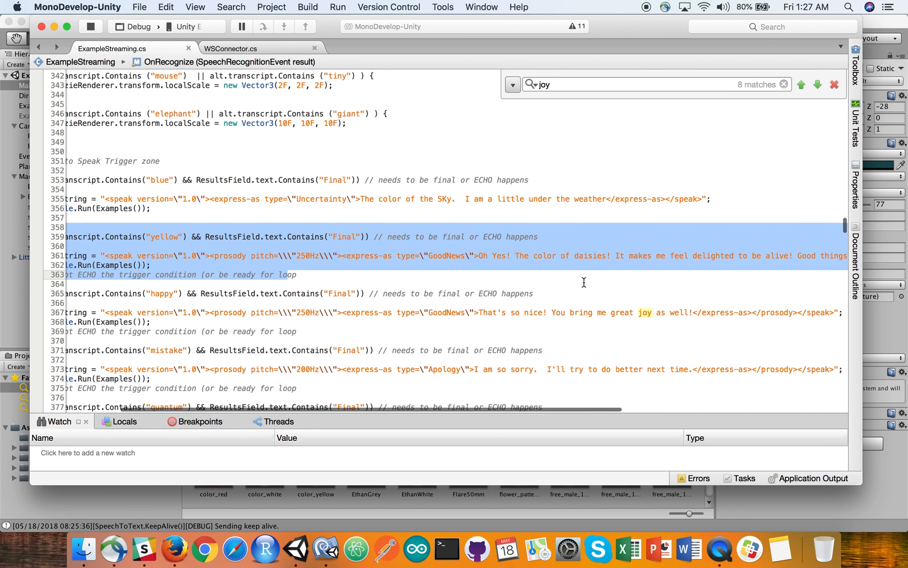
pyautogui.moveTo(159, 245)
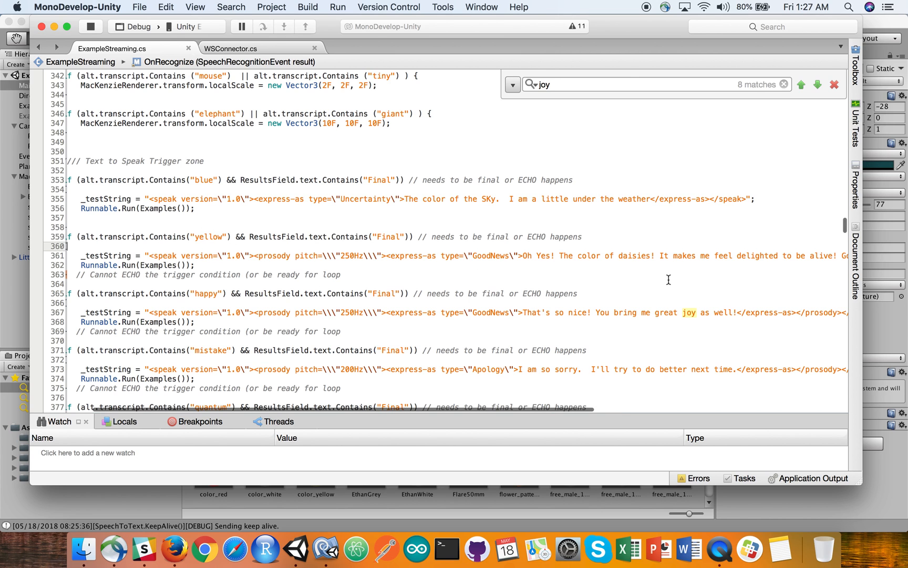
pyautogui.hscroll(3)
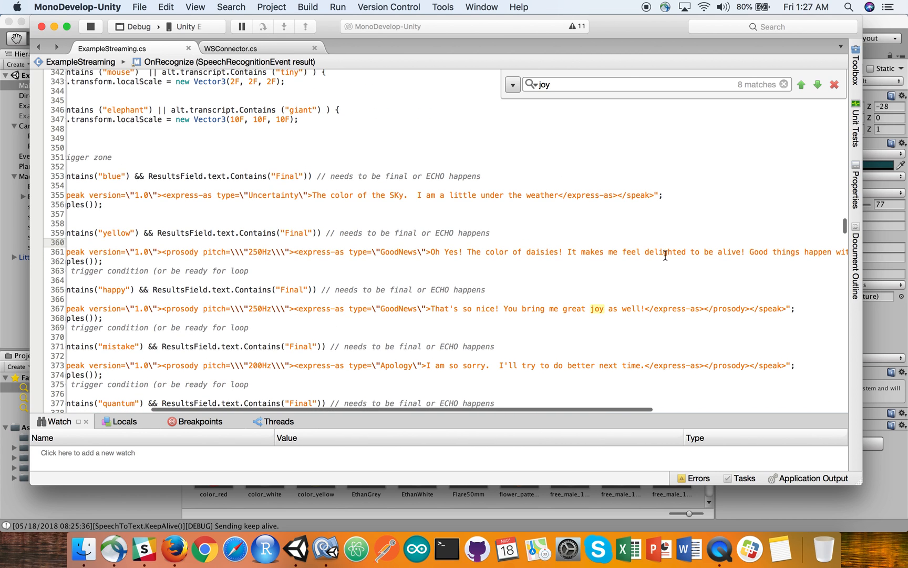
pyautogui.moveTo(730, 254)
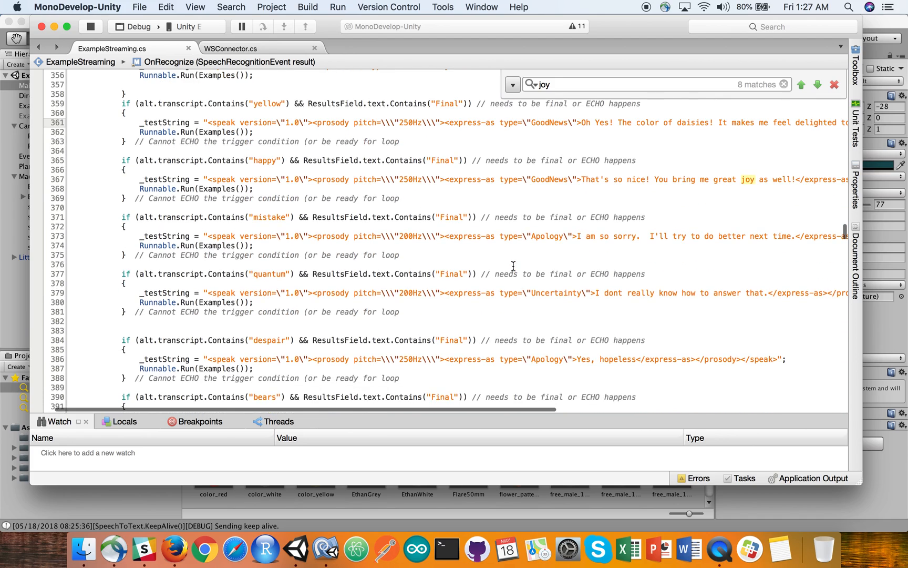
# - Scroll past the bears and goodbye replies, keyword logging and Examples coroutine, then Cmd+Tab away
pyautogui.scroll(-3)
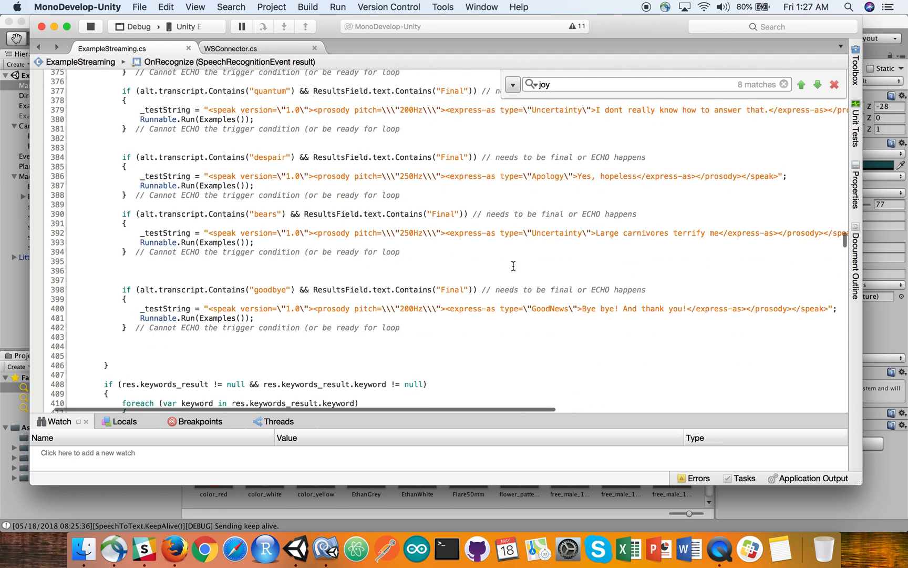
pyautogui.scroll(-3)
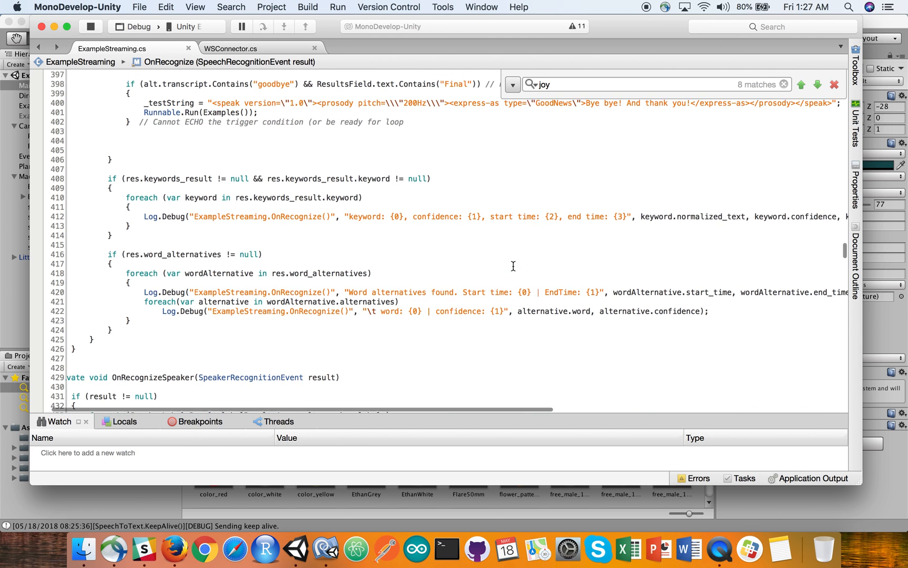
pyautogui.scroll(-3)
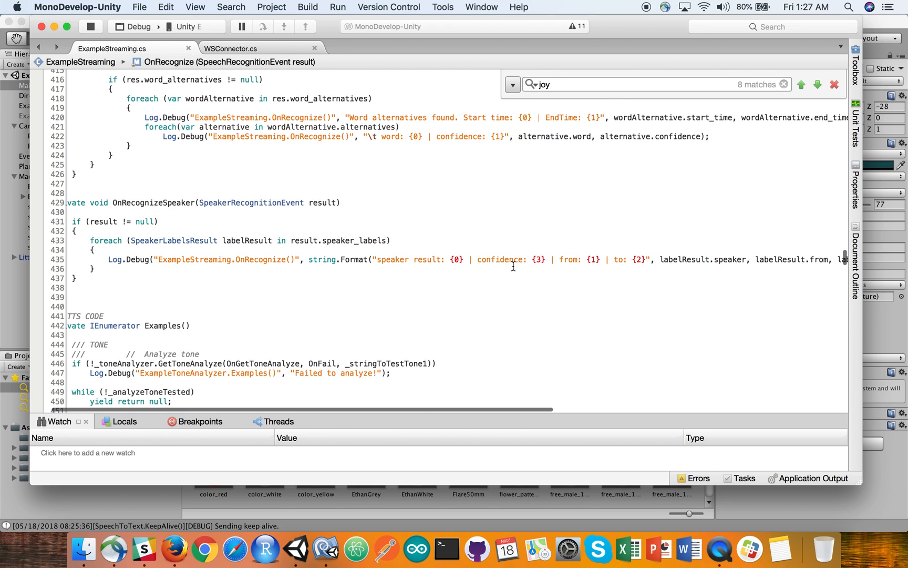
pyautogui.scroll(-3)
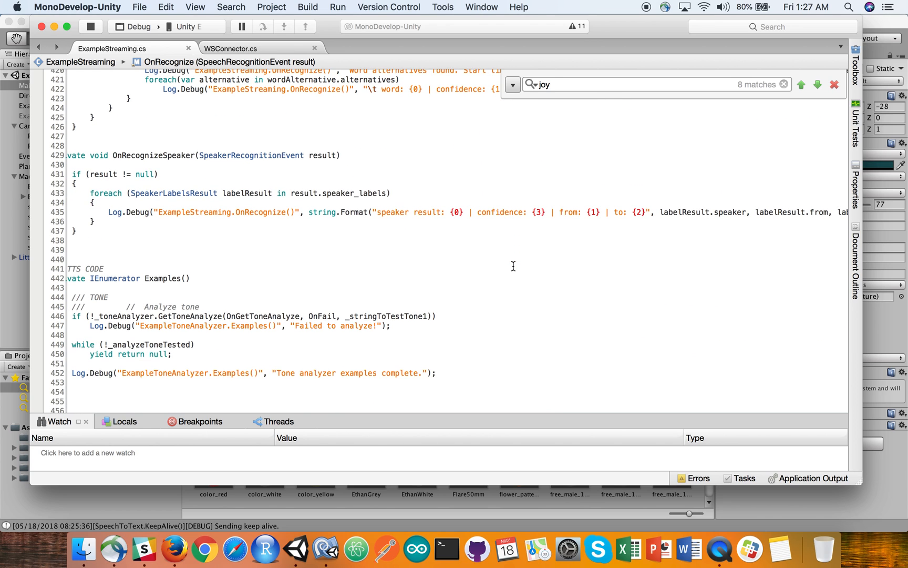
pyautogui.scroll(-3)
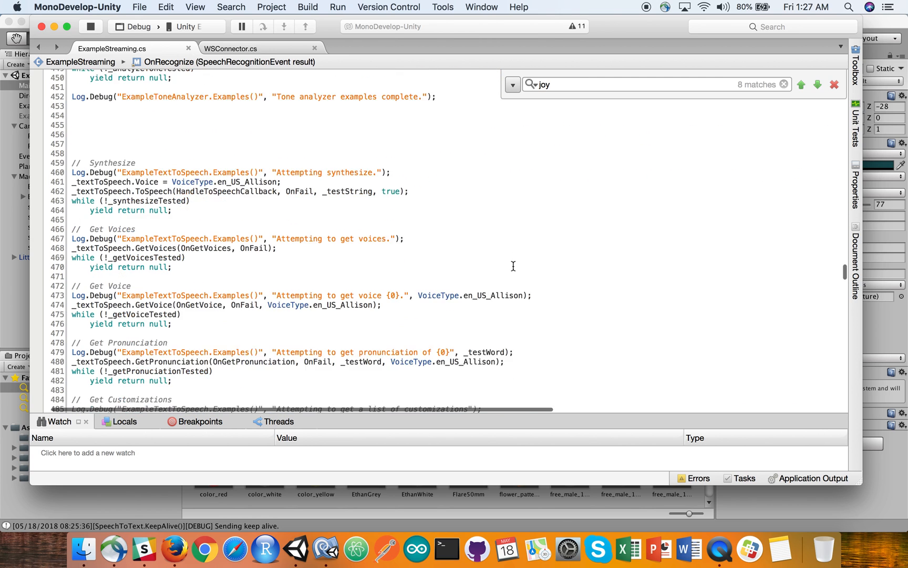
pyautogui.scroll(-3)
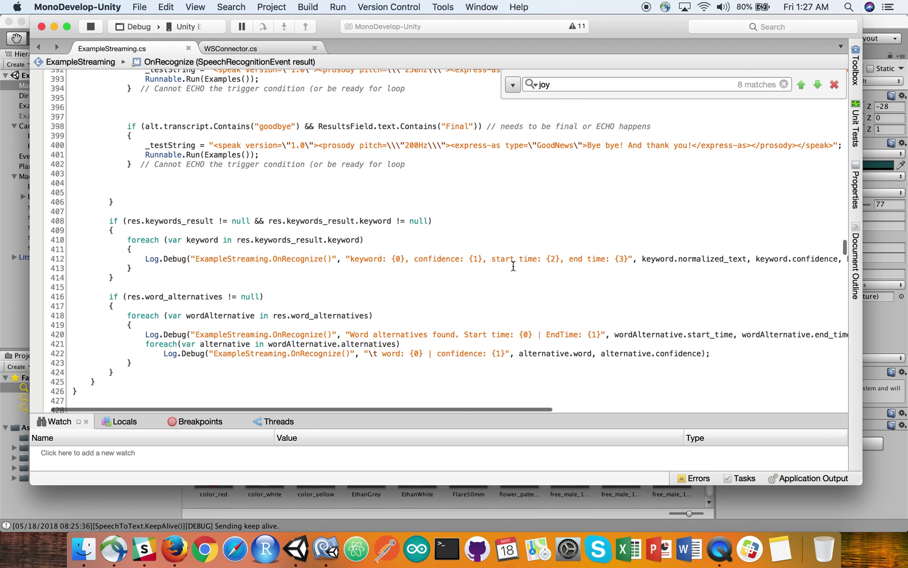
pyautogui.press('Cmd+Tab')
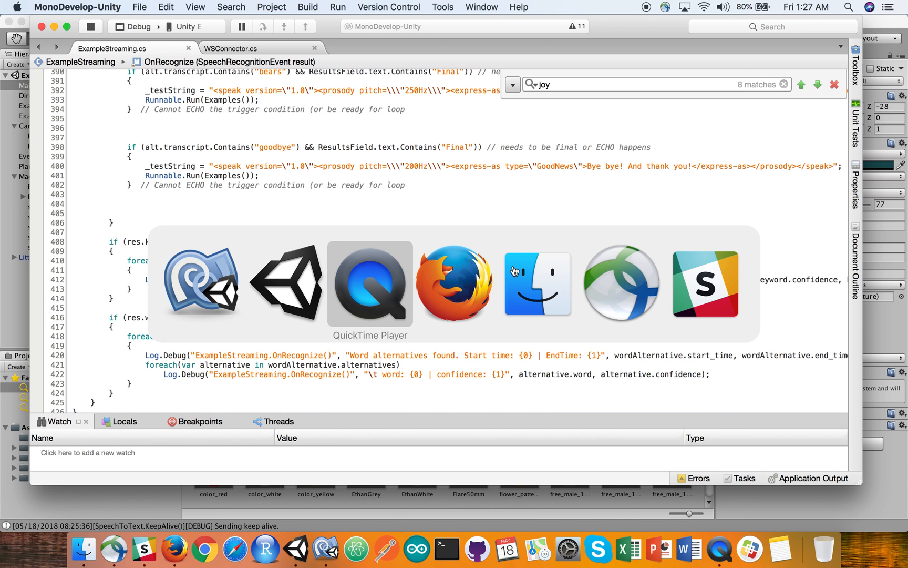